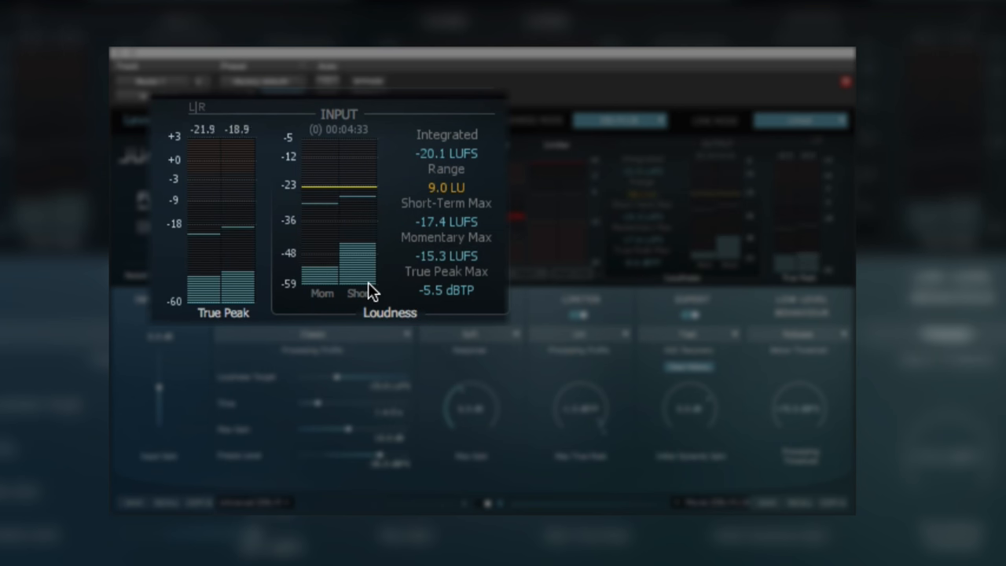
pyautogui.moveTo(385, 243)
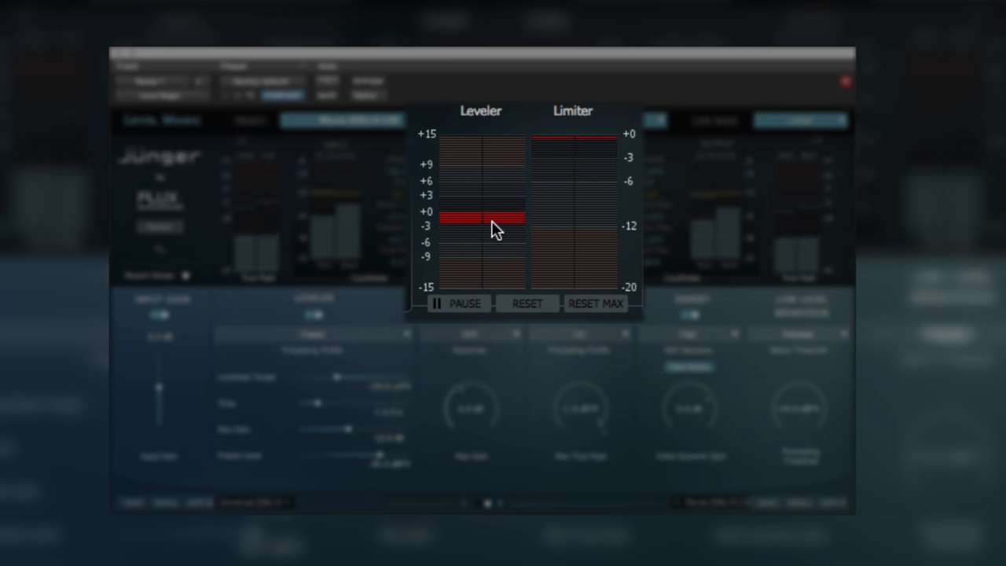
pyautogui.moveTo(521, 232)
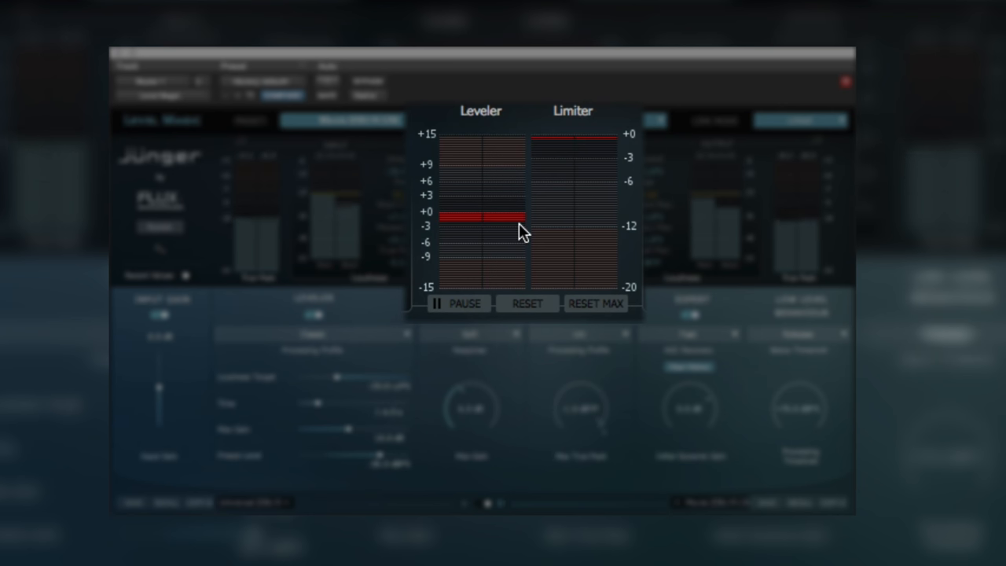
pyautogui.moveTo(581, 212)
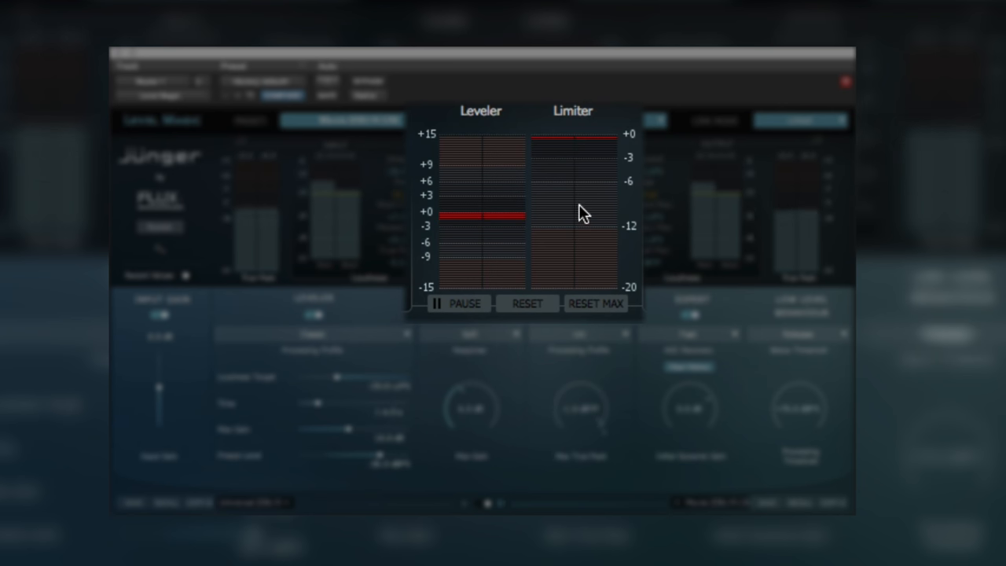
pyautogui.moveTo(579, 242)
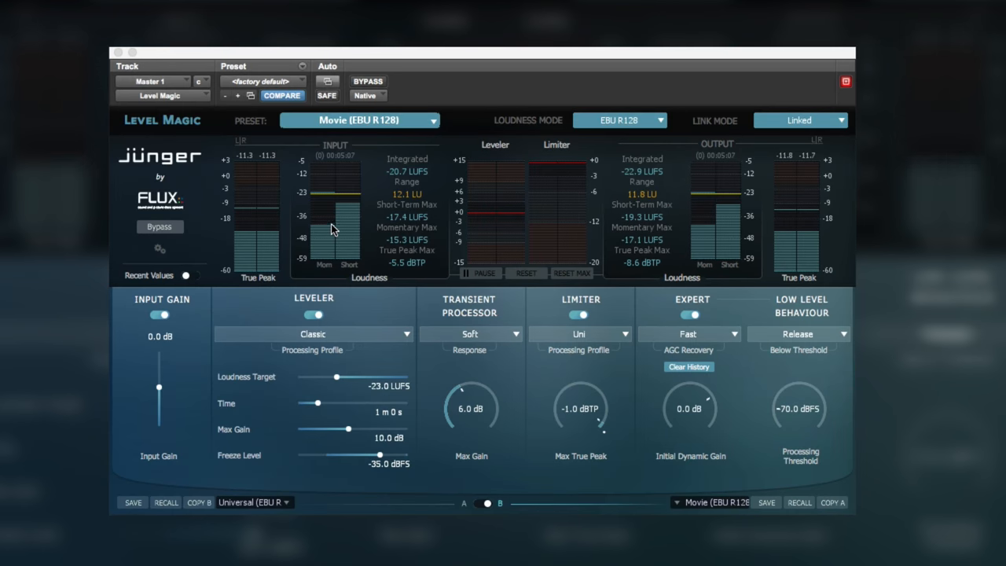
pyautogui.moveTo(740, 244)
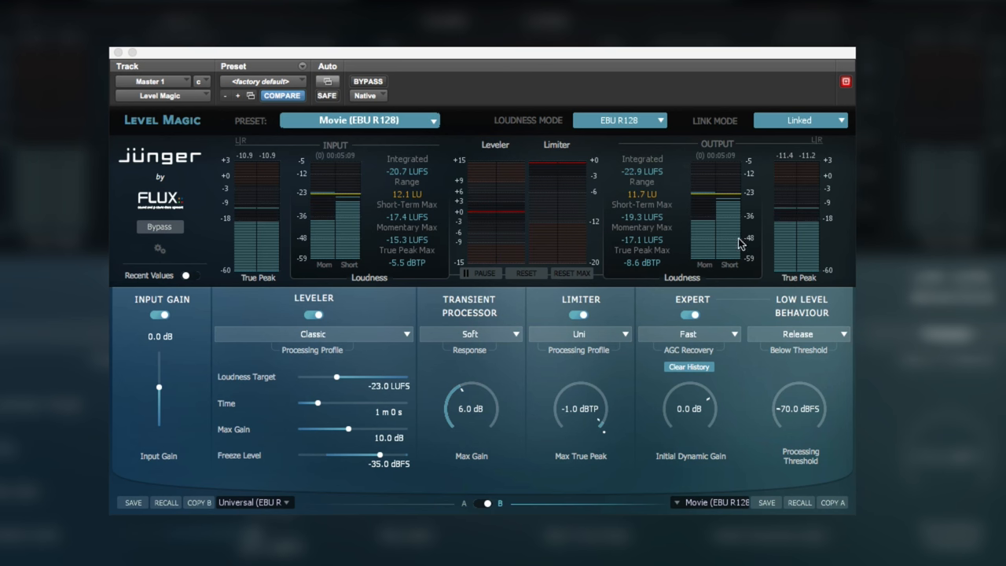
pyautogui.moveTo(799, 236)
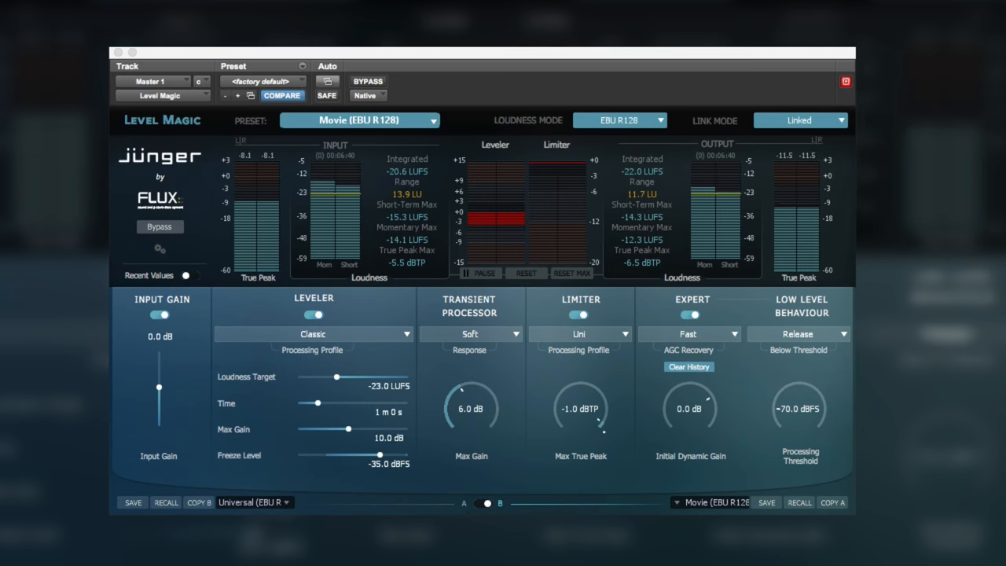
pyautogui.moveTo(569, 374)
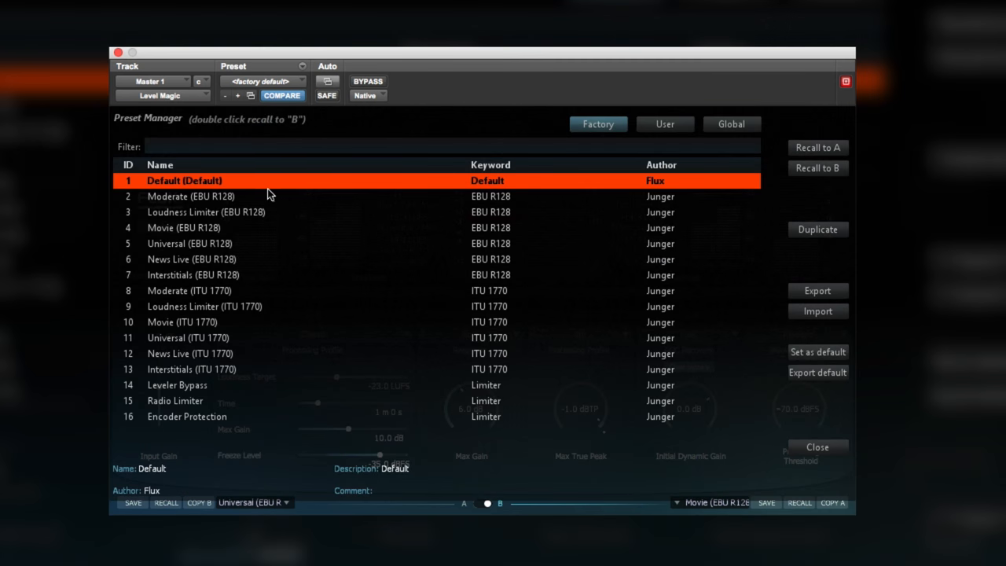
pyautogui.moveTo(228, 212)
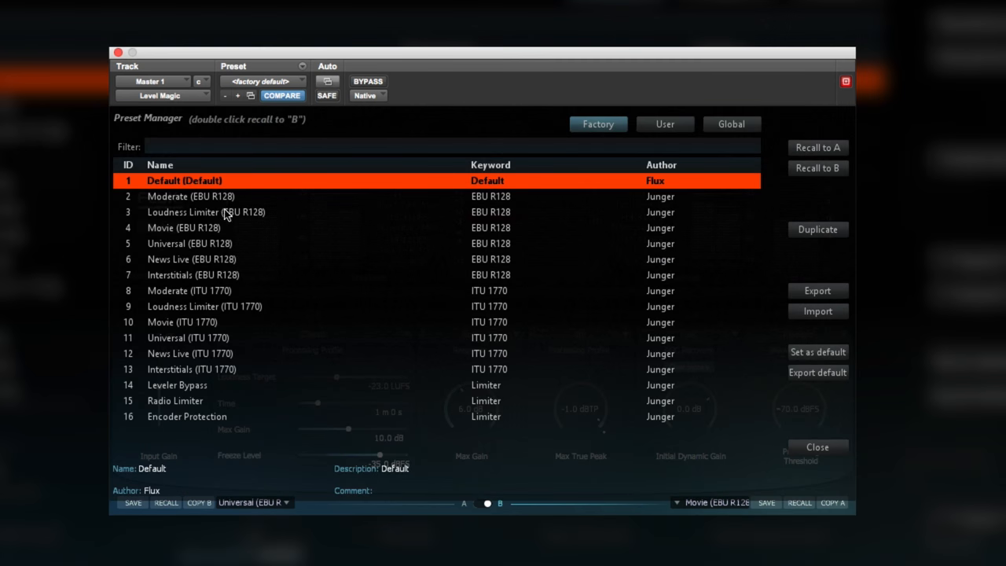
# - Review the Interstitials, Movie and Loudness Limiter preset descriptions, then load Movie (EBU R128)
pyautogui.click(198, 273)
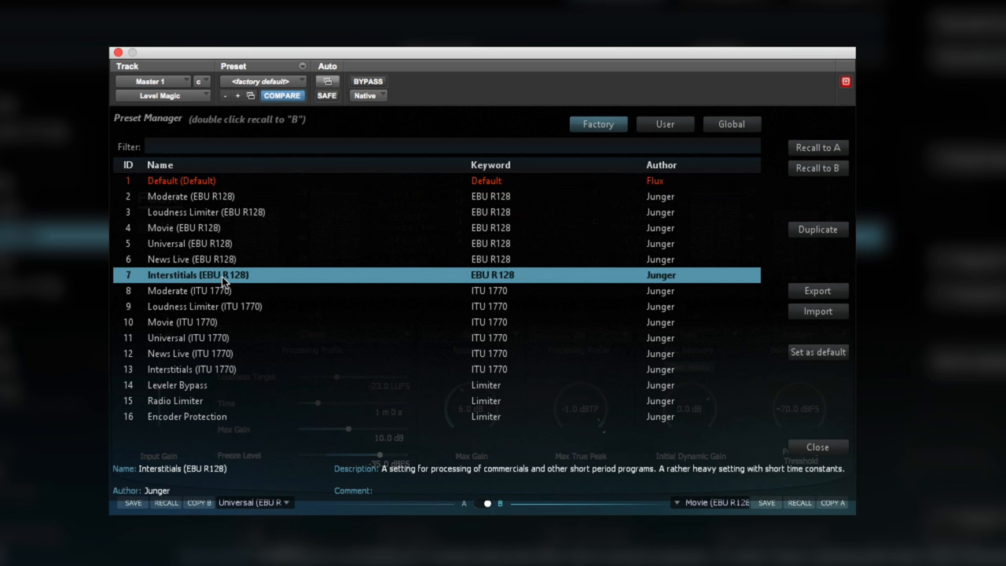
pyautogui.click(210, 226)
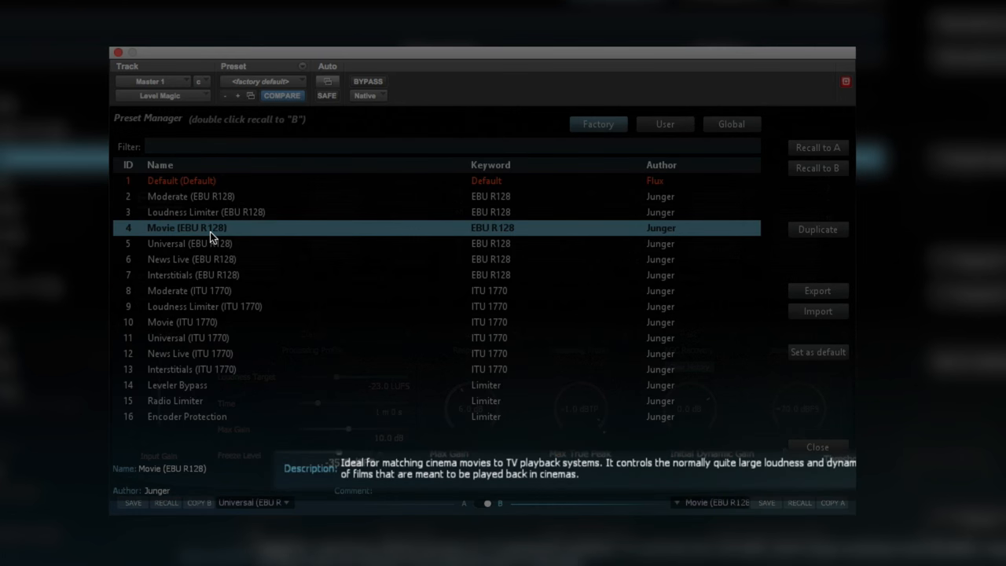
pyautogui.moveTo(430, 459)
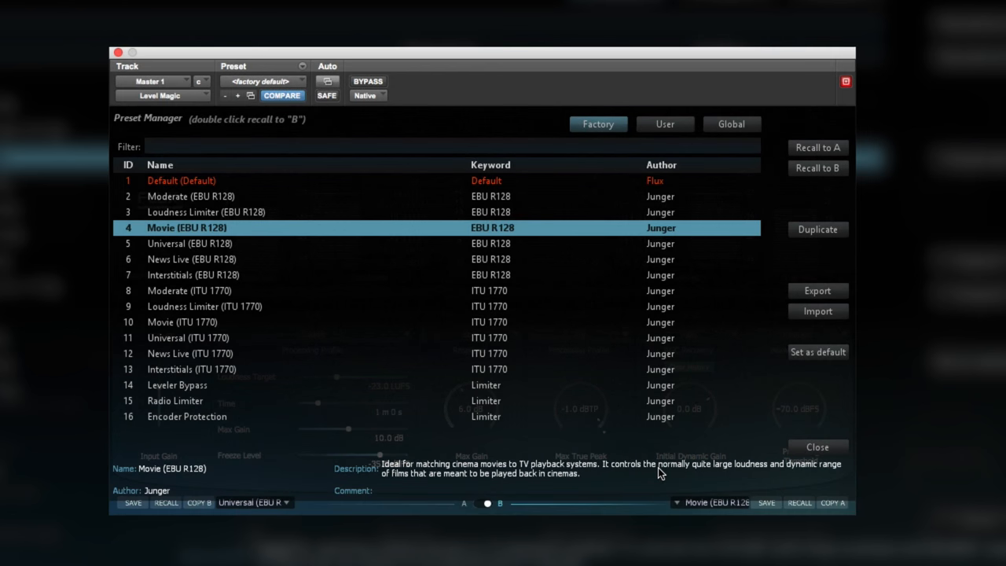
pyautogui.moveTo(622, 479)
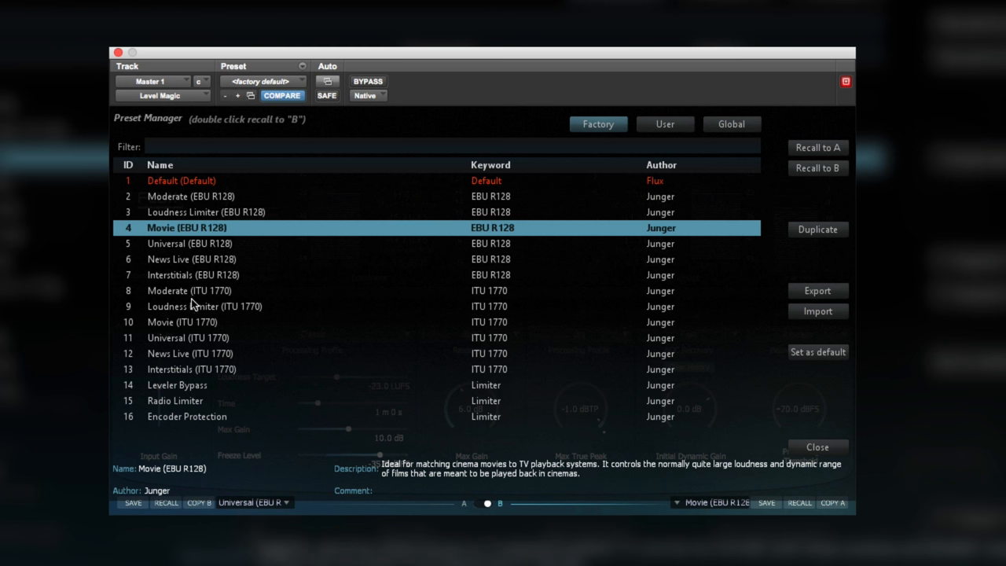
pyautogui.moveTo(217, 311)
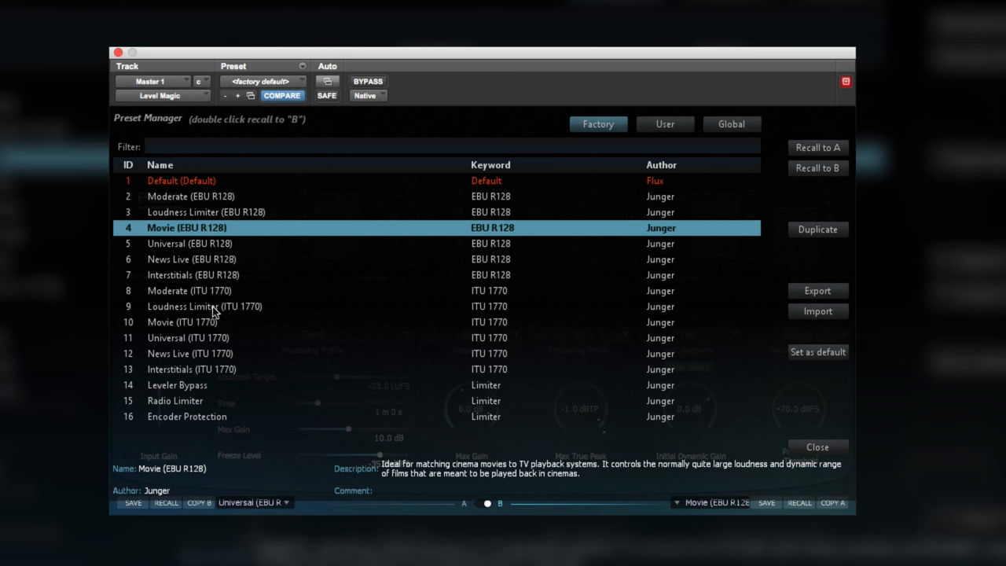
pyautogui.moveTo(220, 302)
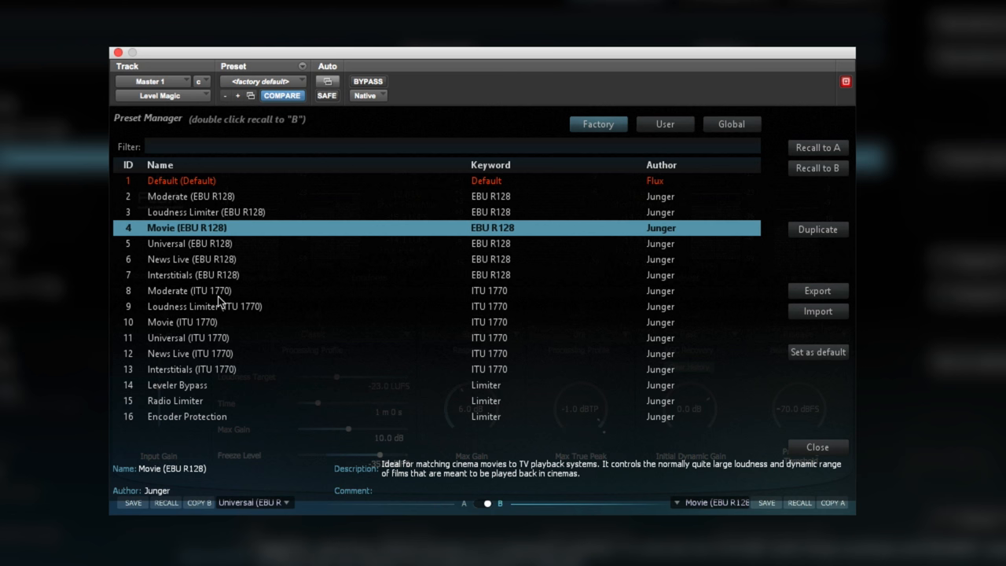
pyautogui.click(206, 307)
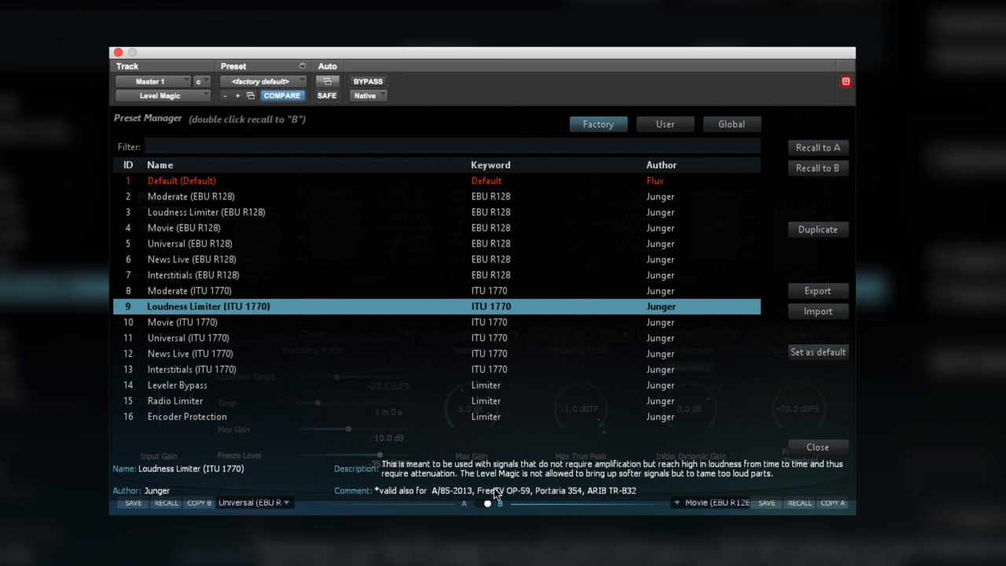
pyautogui.moveTo(540, 497)
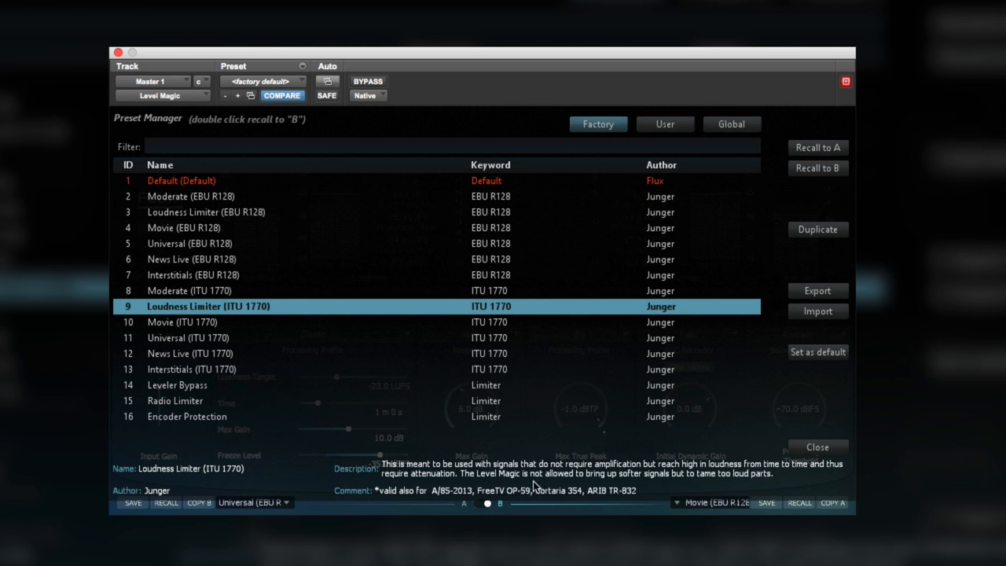
pyautogui.moveTo(181, 233)
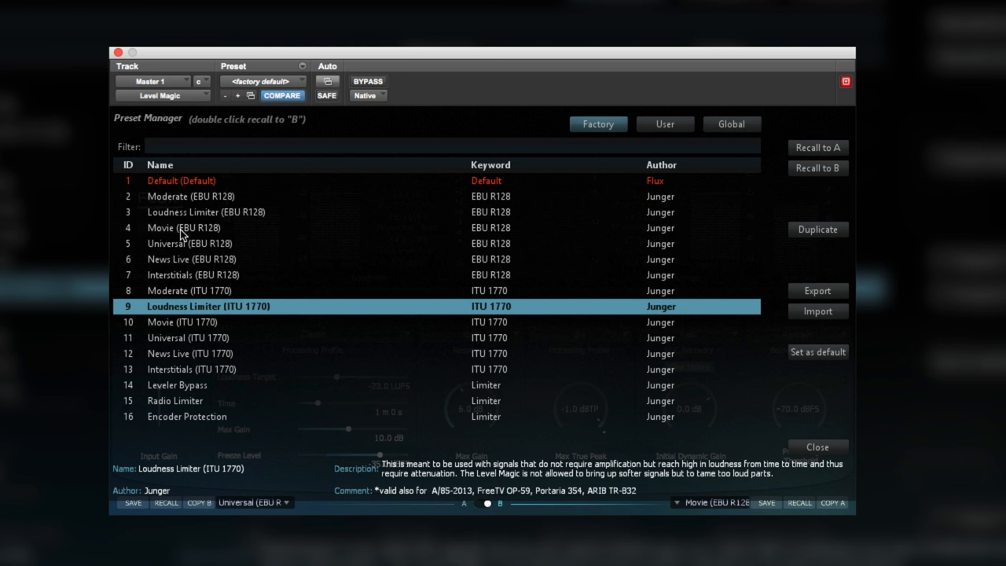
pyautogui.click(185, 226)
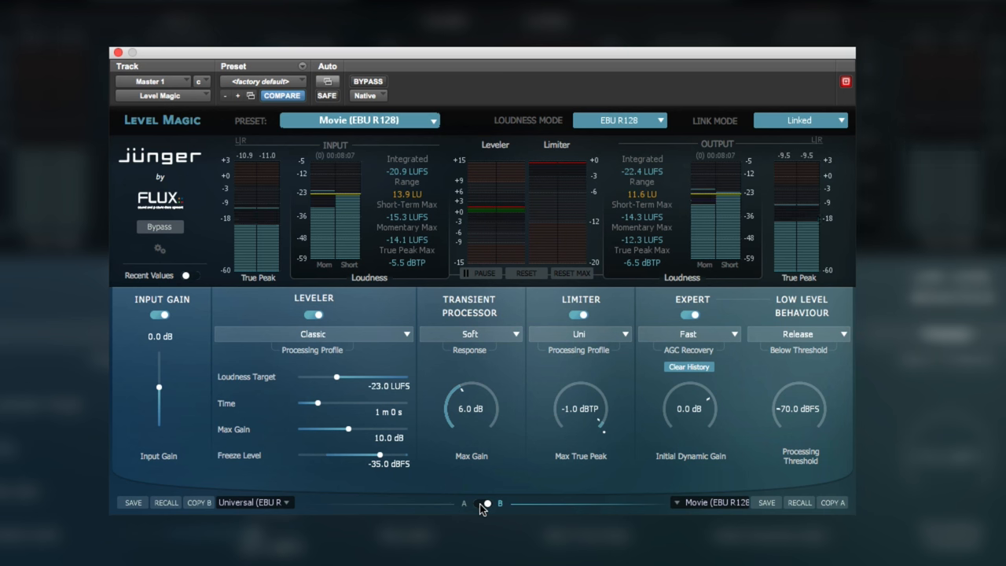
# - Toggle between the A and B settings to compare the two setups
pyautogui.click(478, 503)
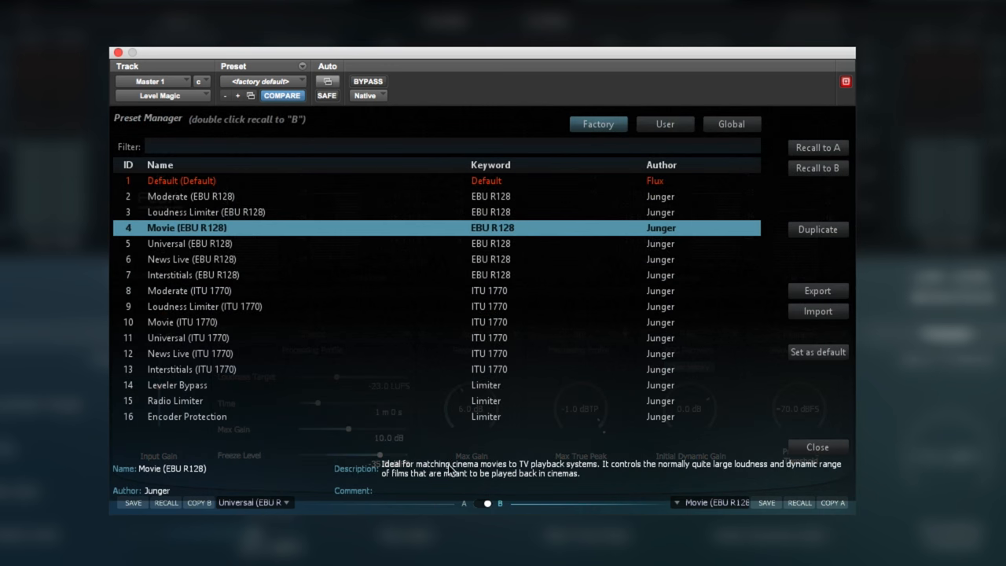
pyautogui.moveTo(524, 472)
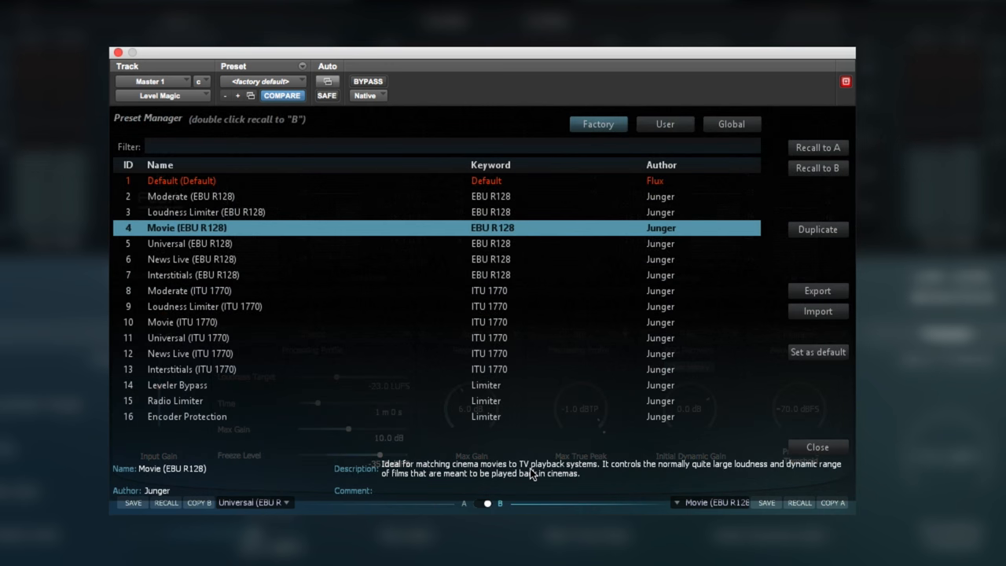
pyautogui.moveTo(553, 472)
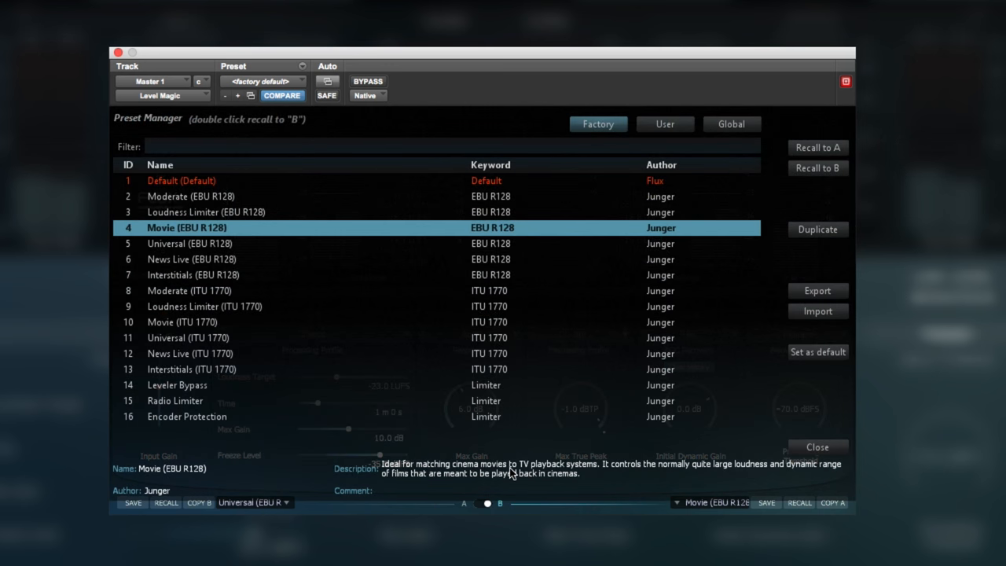
pyautogui.moveTo(534, 475)
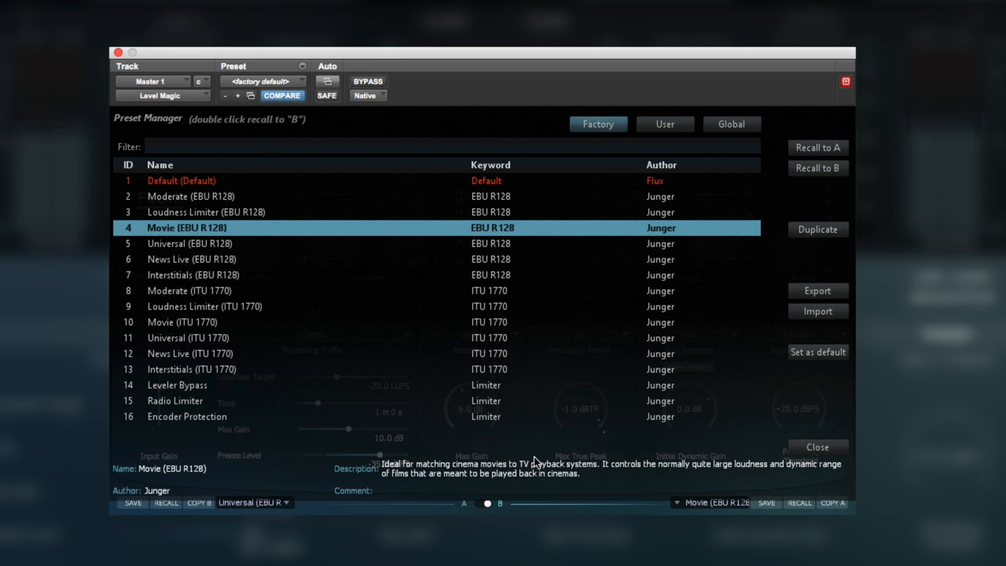
pyautogui.moveTo(558, 462)
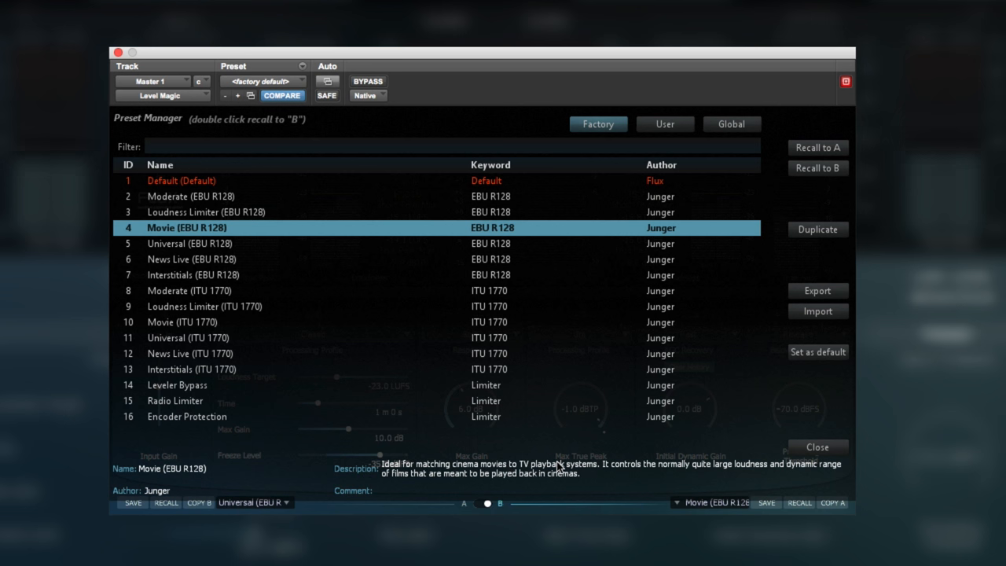
pyautogui.moveTo(270, 234)
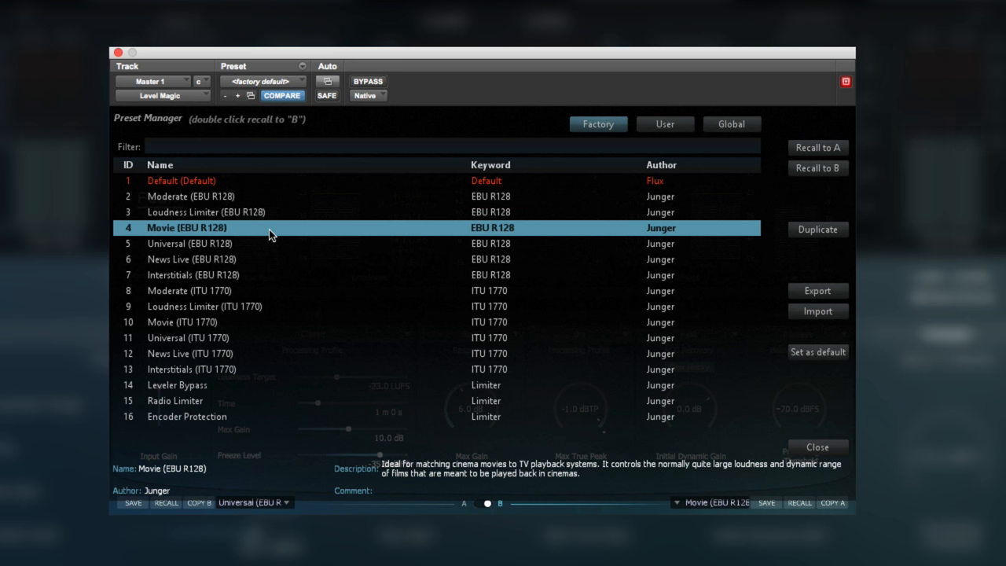
# - Recall the Movie (EBU R128) preset from the Preset Manager
pyautogui.click(816, 446)
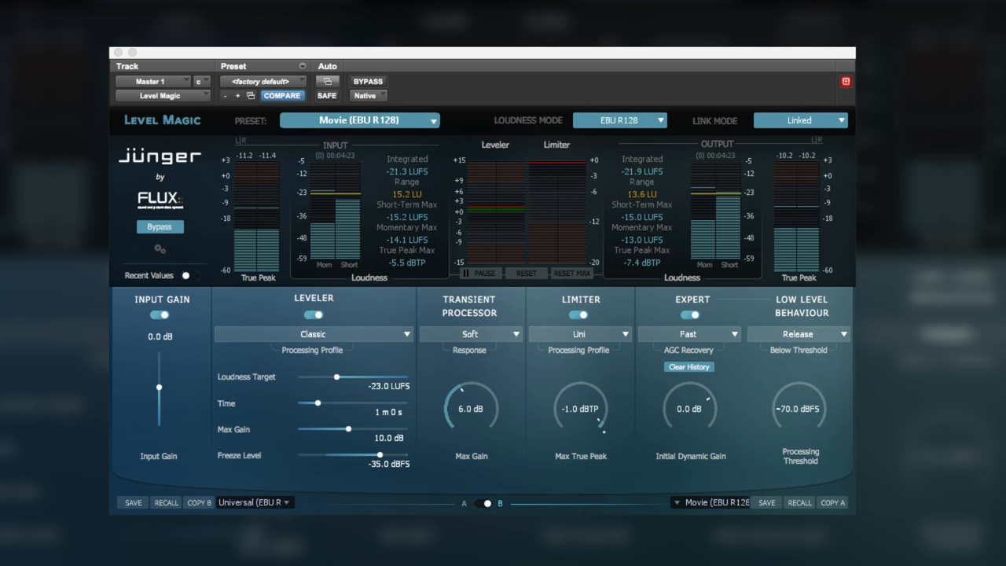
pyautogui.moveTo(526, 218)
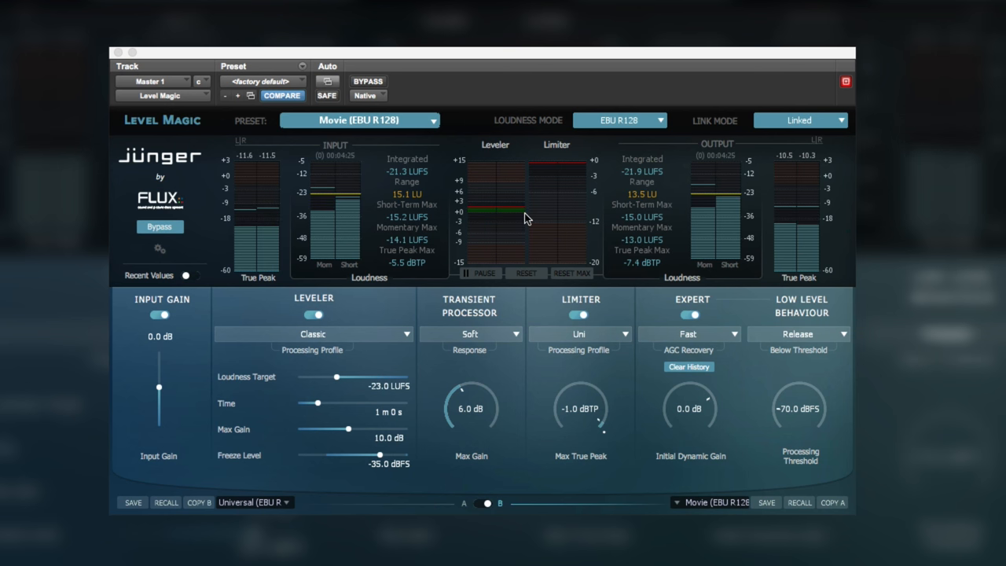
pyautogui.moveTo(489, 224)
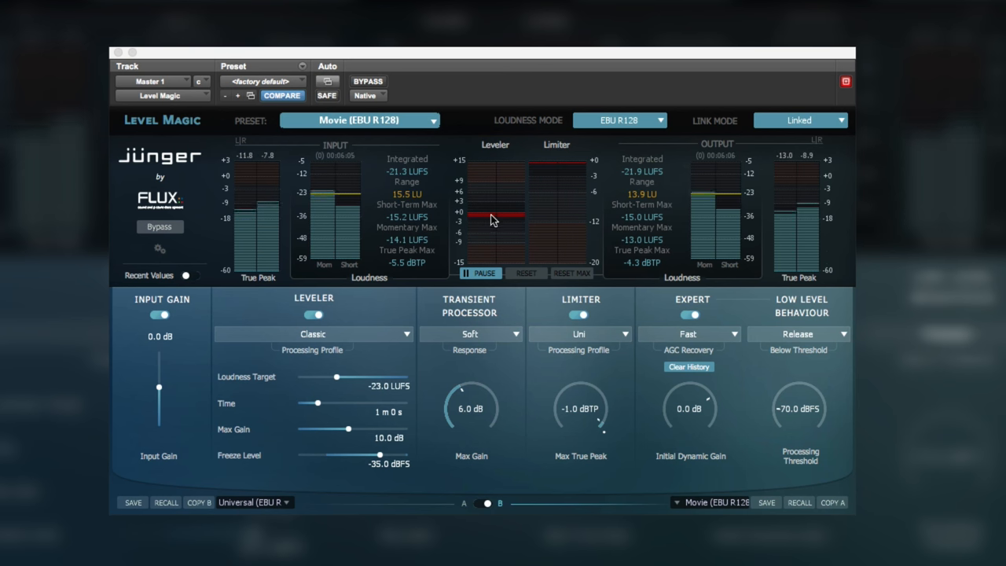
pyautogui.moveTo(491, 234)
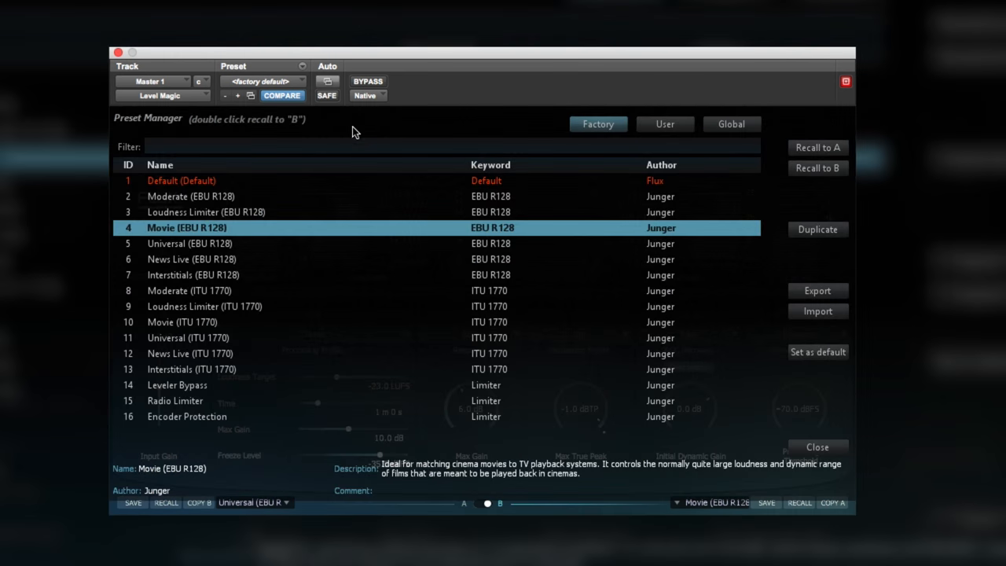
pyautogui.moveTo(181, 271)
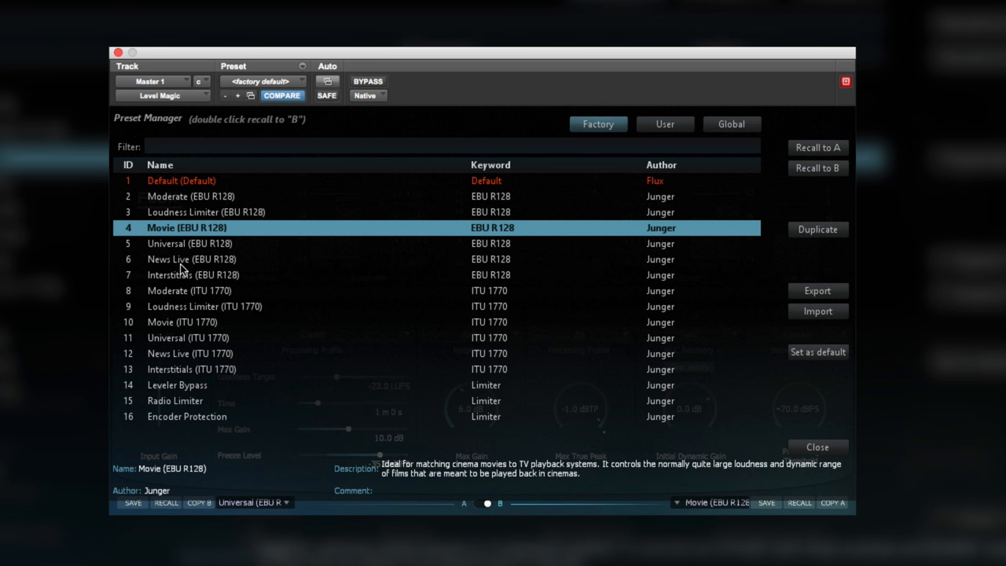
# - Recall the News Live (EBU R128) preset from the Factory list
pyautogui.click(192, 257)
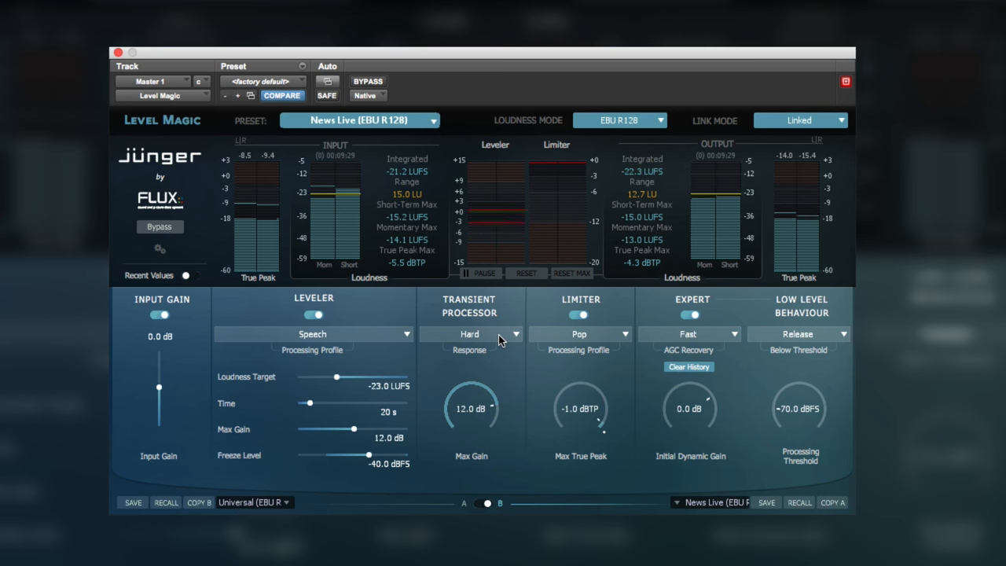
# - Choose Hard as the Transient Processor response
pyautogui.click(469, 333)
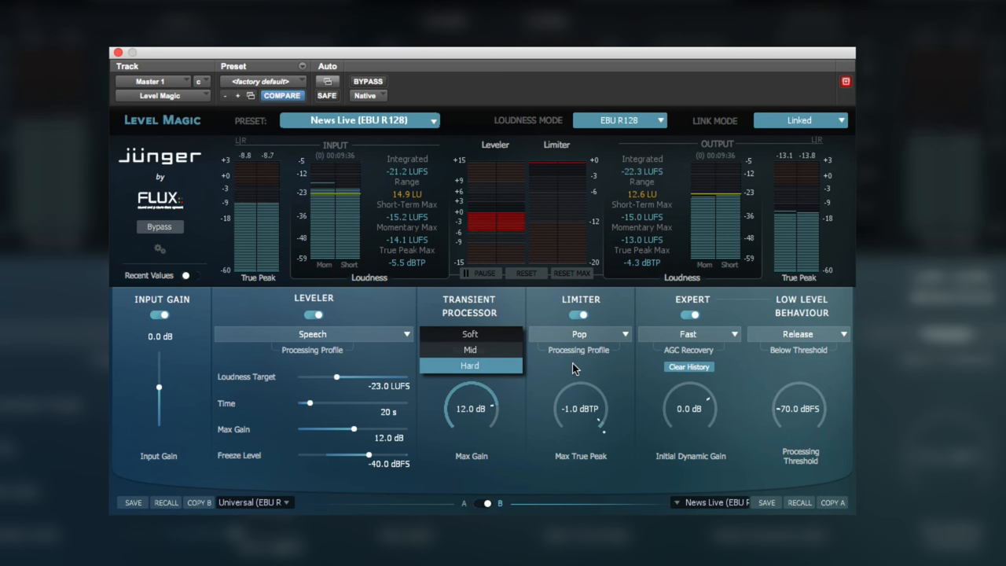
pyautogui.moveTo(578, 371)
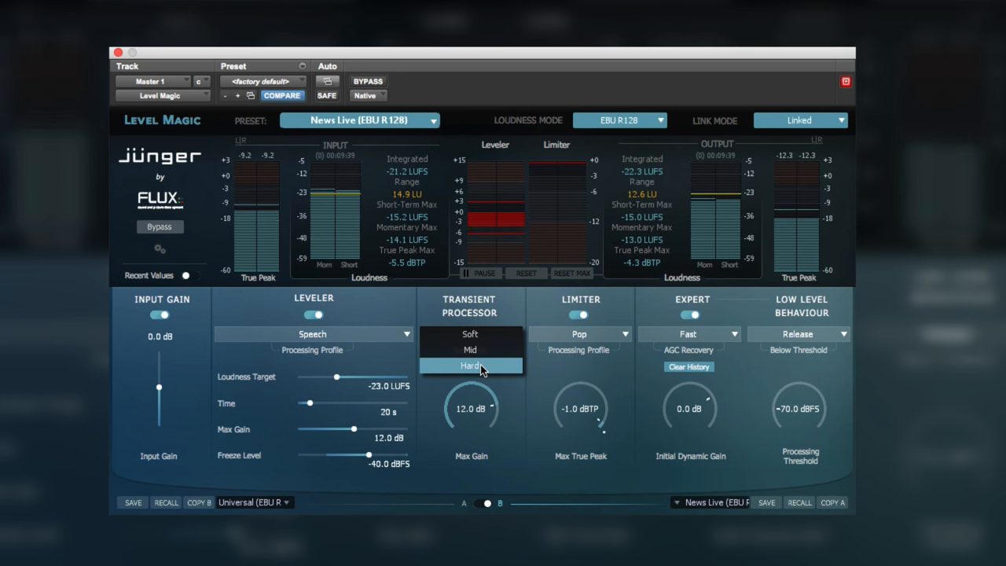
pyautogui.click(470, 365)
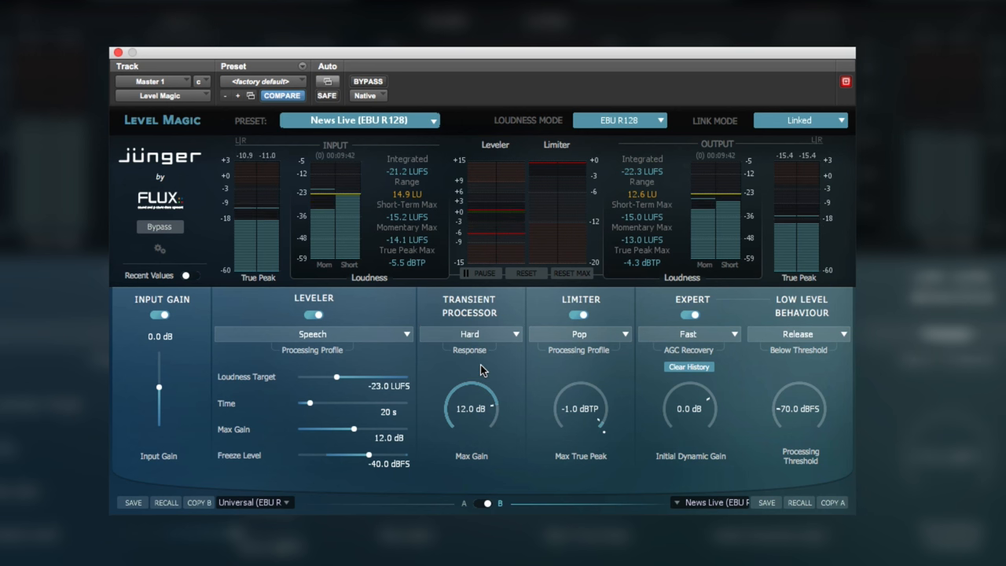